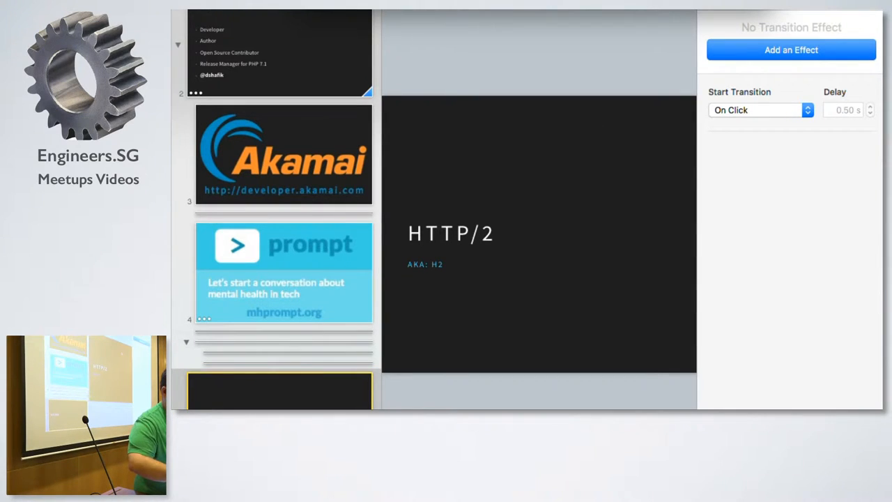
pyautogui.moveTo(608, 145)
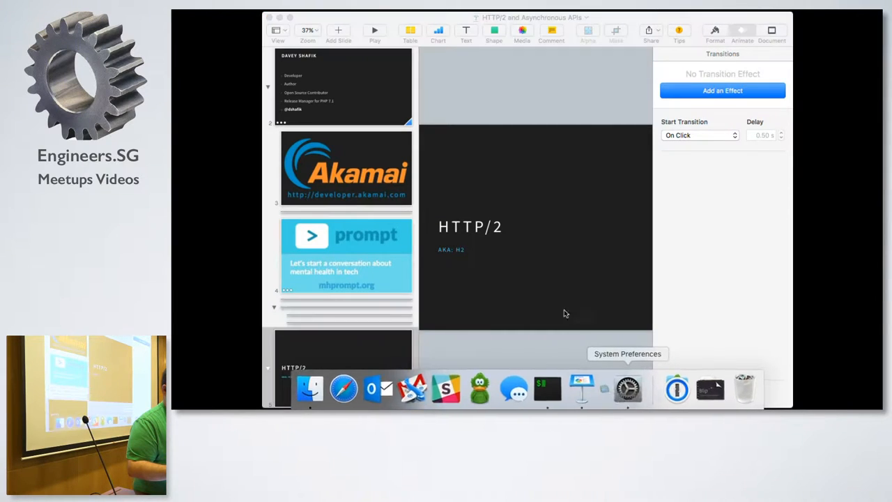
# Bring up the Displays preferences for the HDMI to VGA screen
pyautogui.click(627, 388)
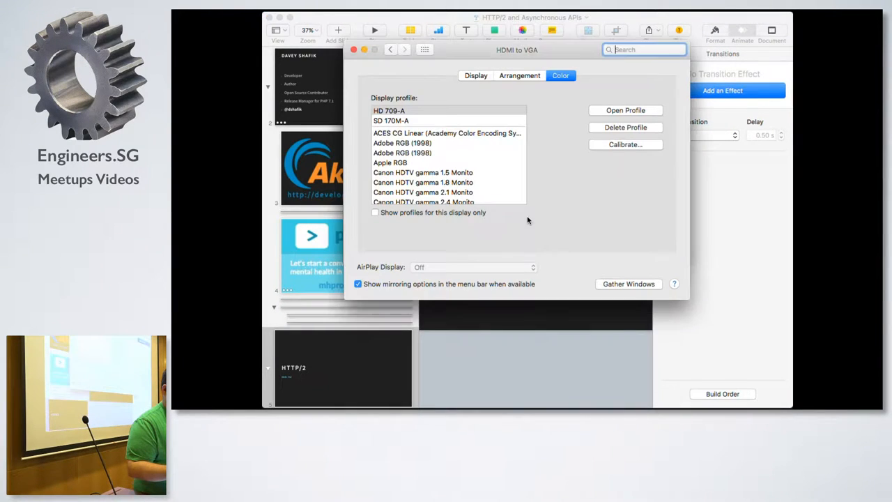
pyautogui.click(519, 75)
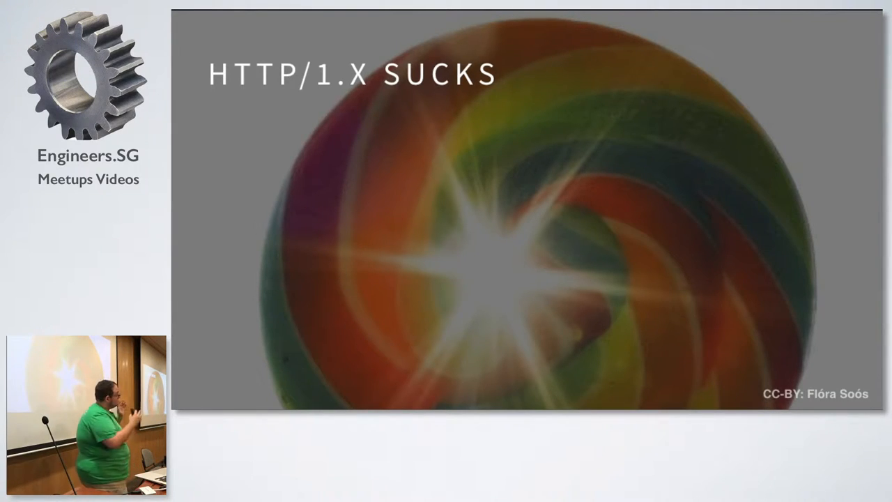
pyautogui.press('Right')
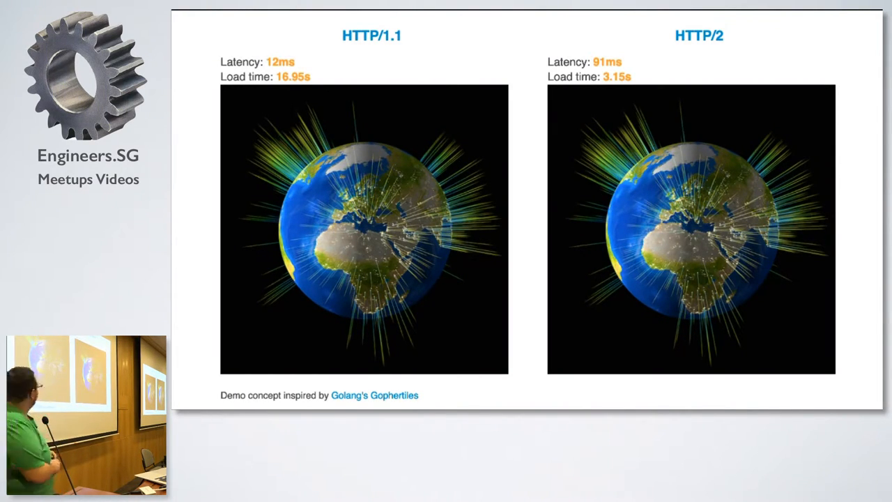
pyautogui.press('Right')
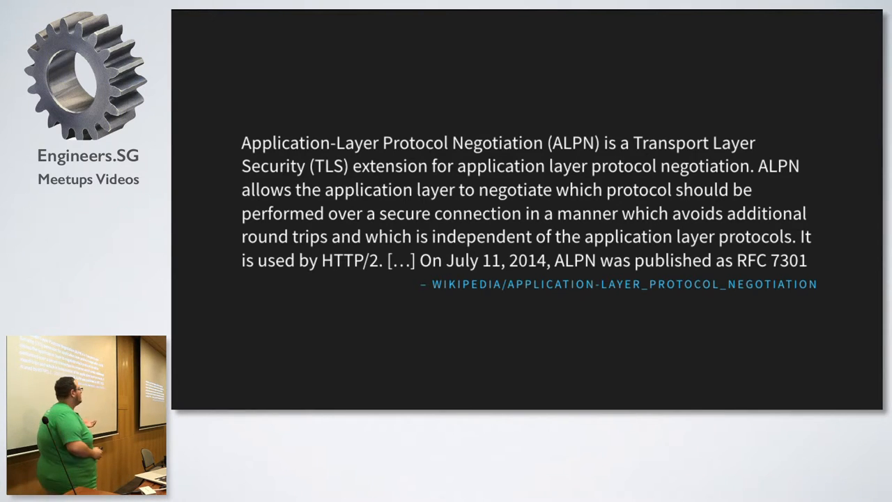
pyautogui.press('Right')
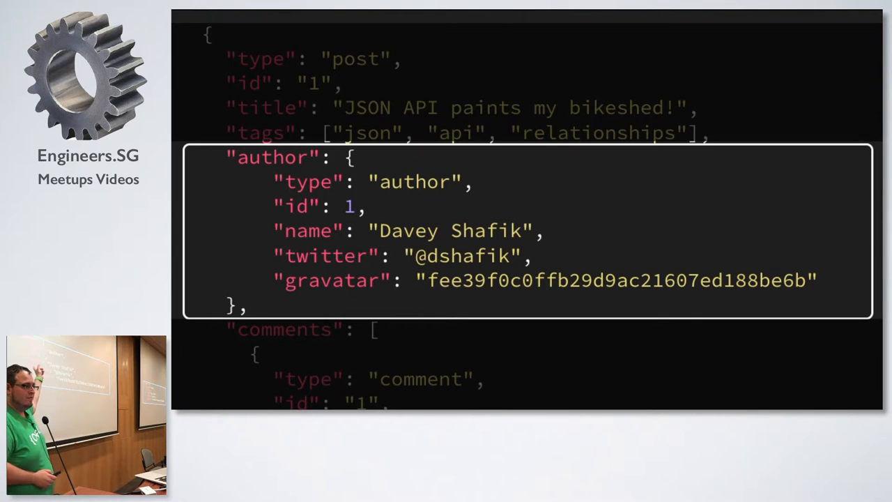
# Move the highlight down the JSON payload to Jill Random's embedded author block
pyautogui.scroll(-3)
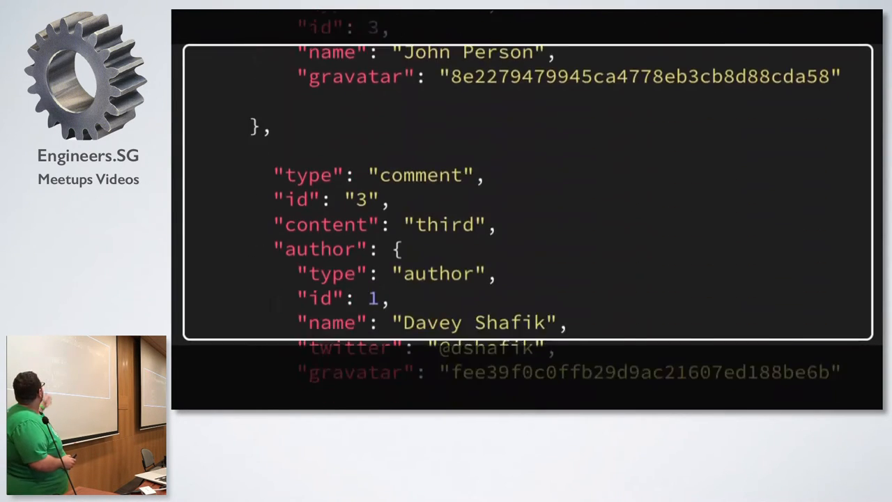
pyautogui.scroll(-3)
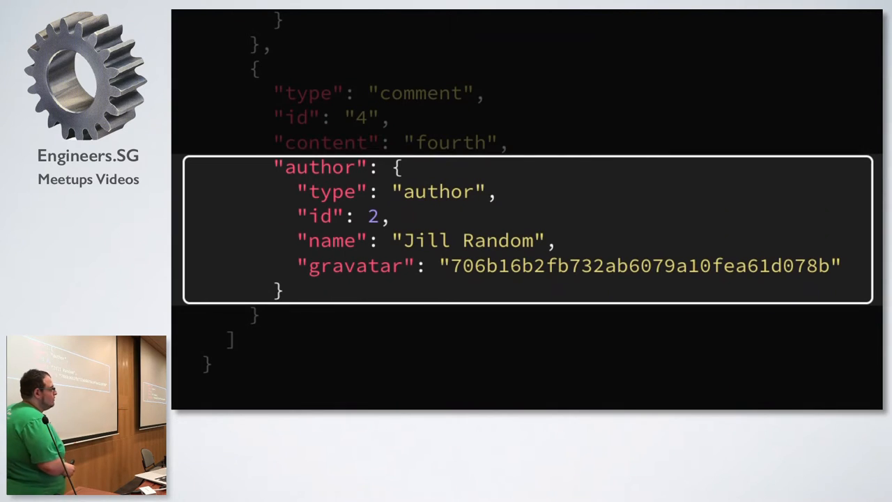